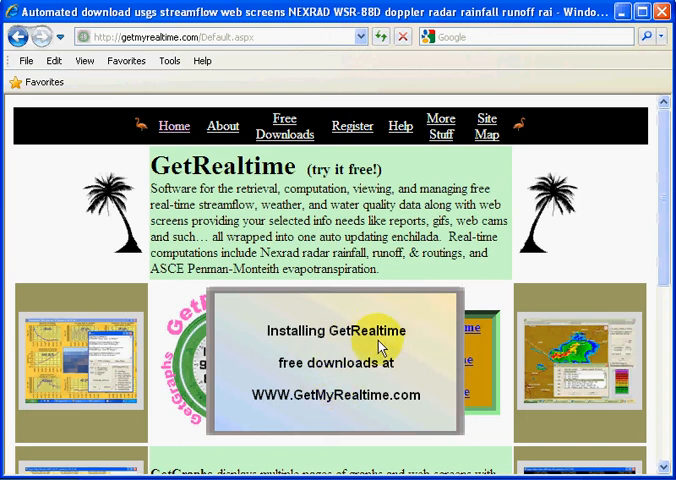
mouse_move(328, 424)
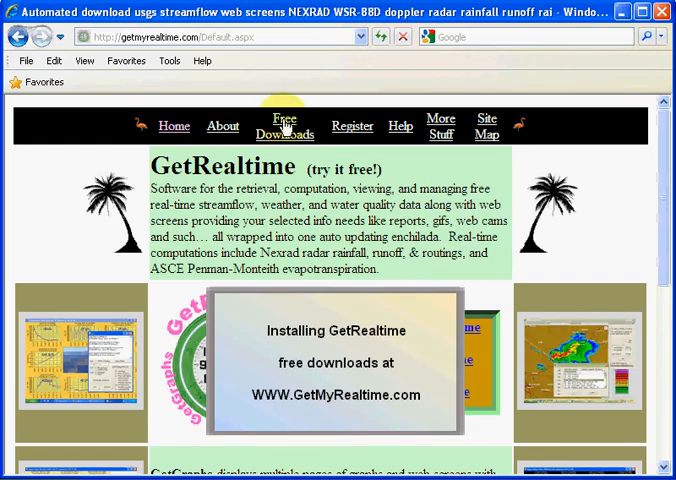
Go to Free Downloads and browse down the list of GetRealtime-related downloads.
left_click(284, 128)
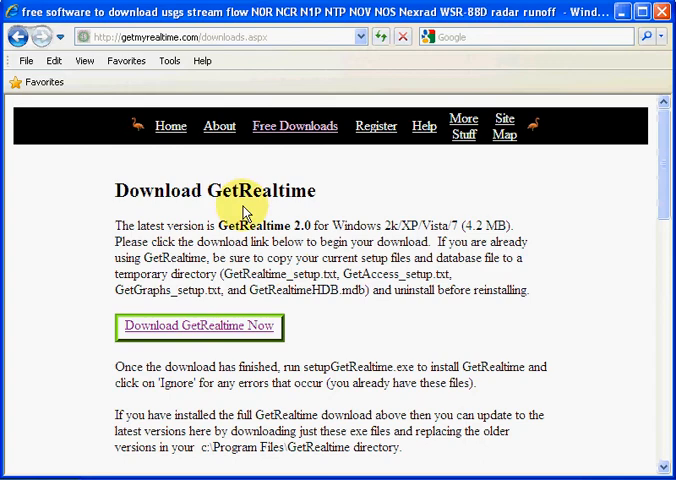
mouse_move(200, 332)
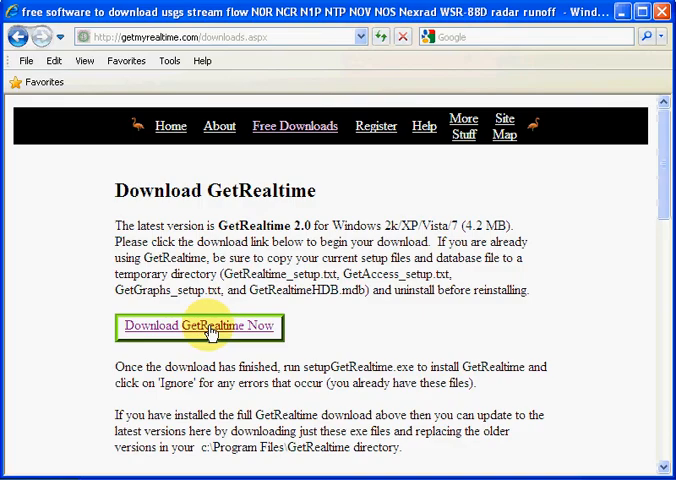
scroll("down", 3)
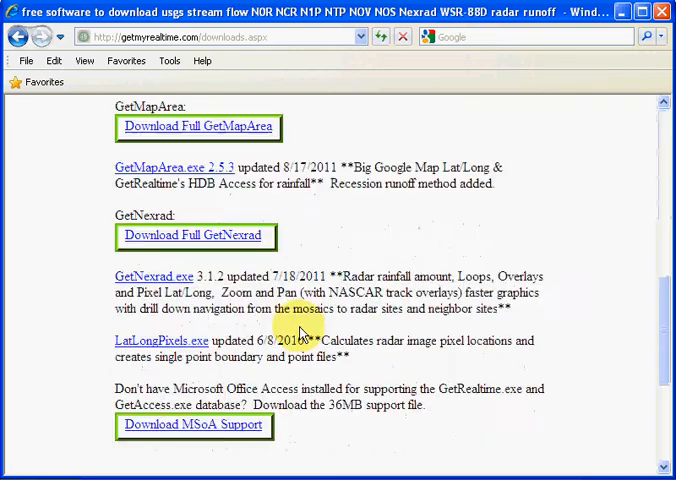
scroll("down", 3)
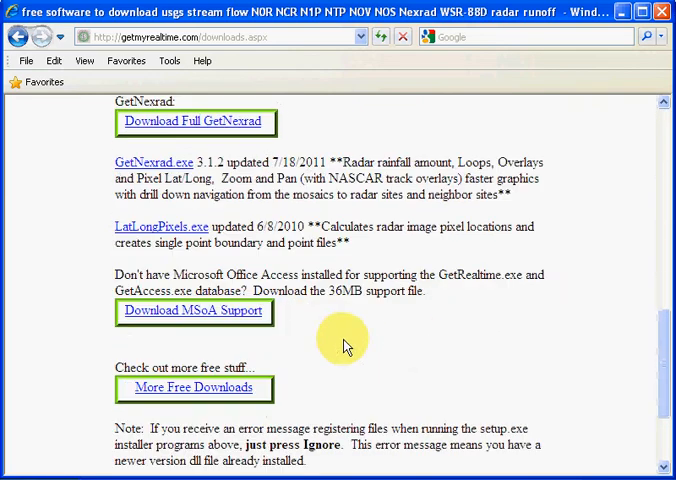
mouse_move(200, 330)
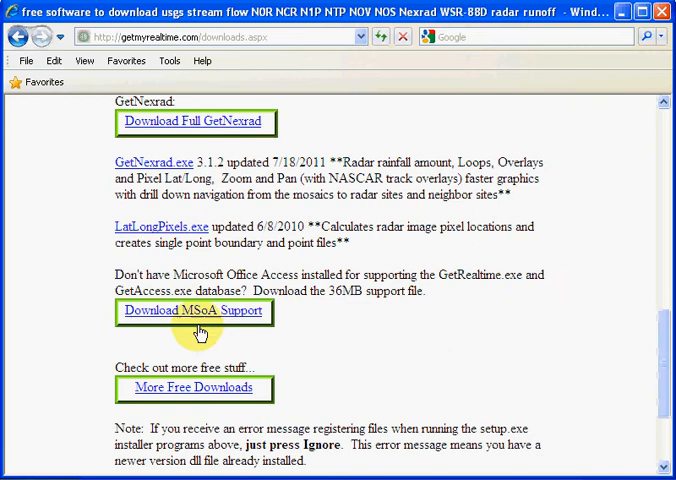
mouse_move(236, 276)
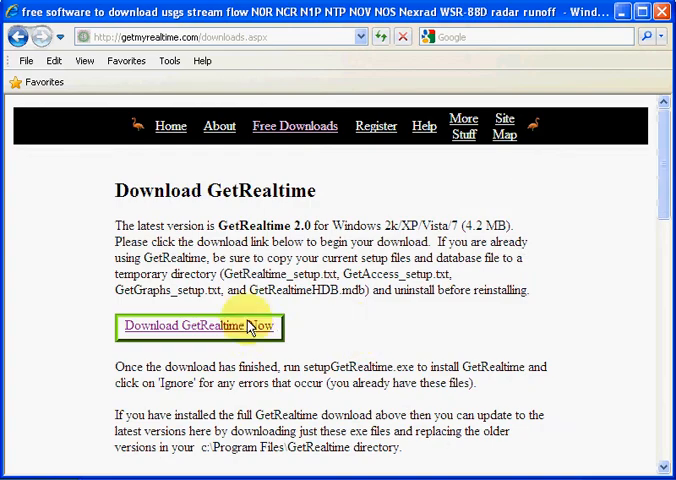
mouse_move(236, 332)
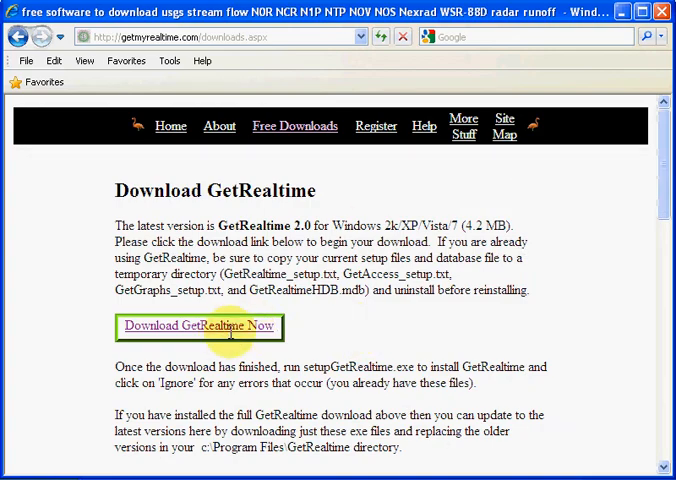
mouse_move(320, 334)
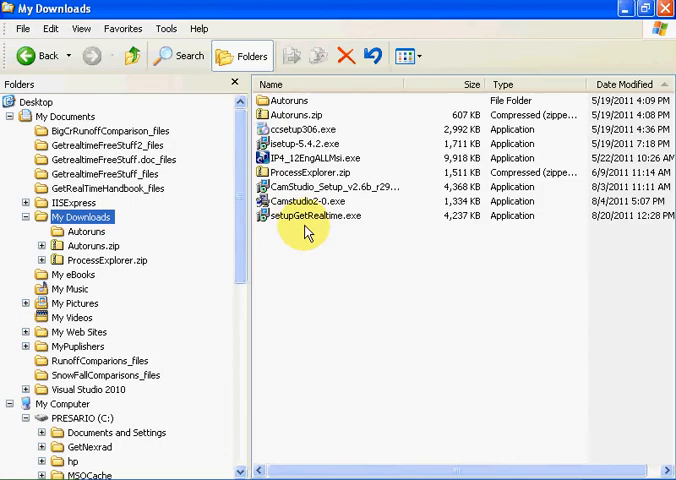
mouse_move(350, 224)
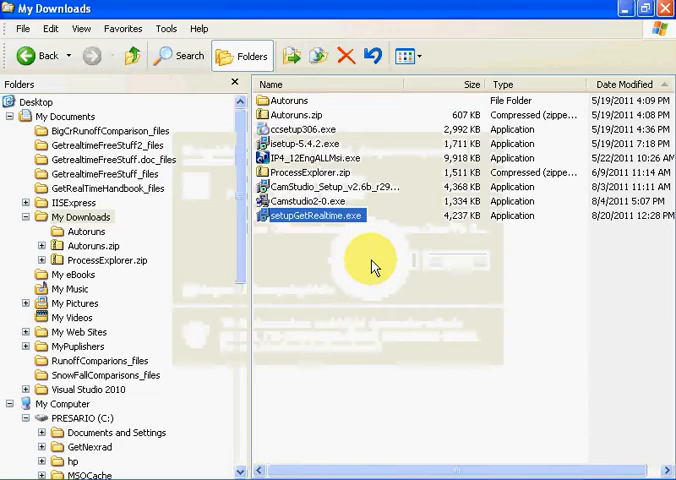
Run setupGetRealtime.exe, accepting the default folder, Start Menu folder and a desktop icon.
double_click(312, 216)
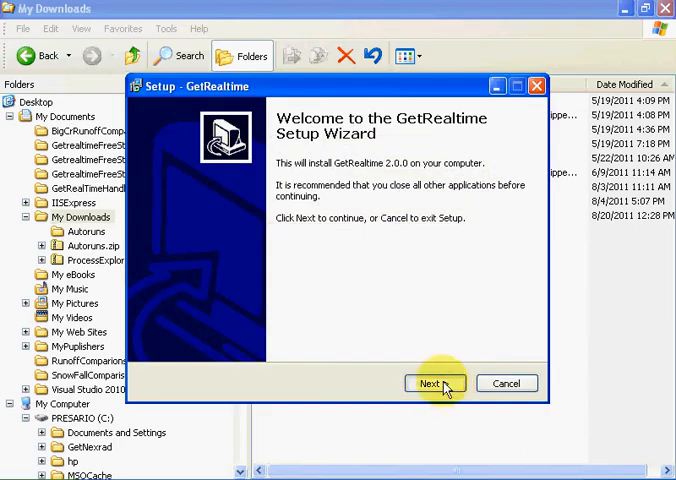
left_click(434, 384)
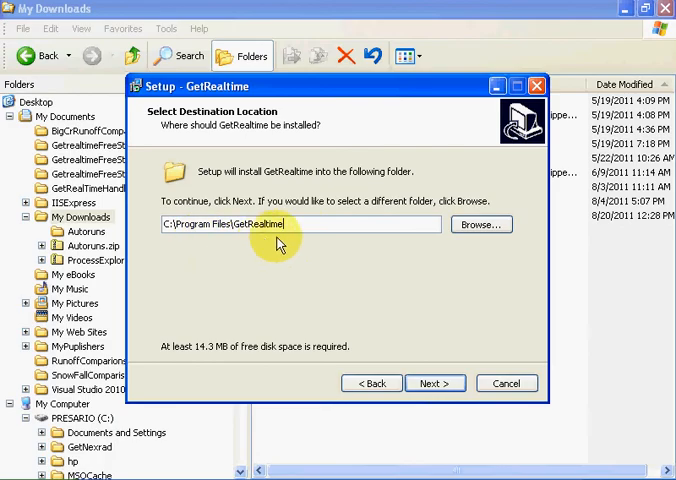
mouse_move(264, 258)
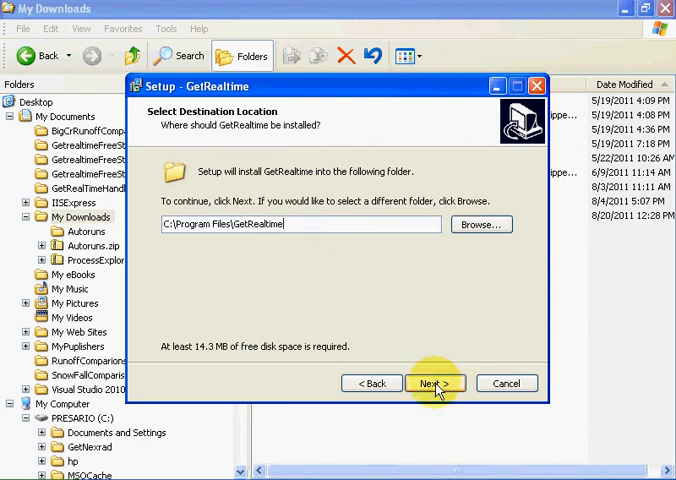
left_click(432, 384)
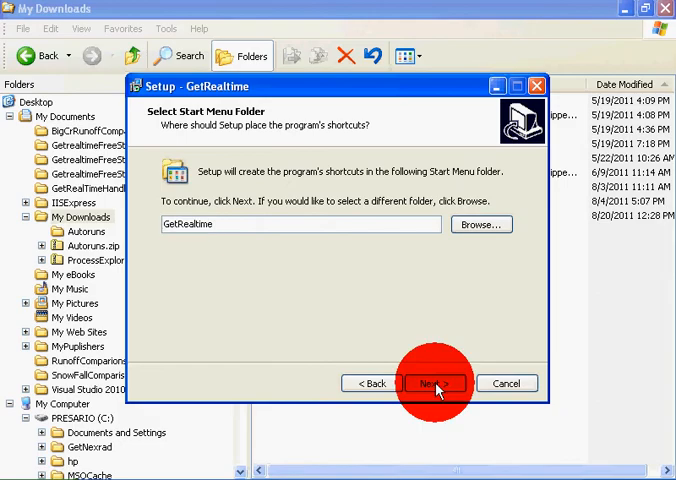
left_click(434, 384)
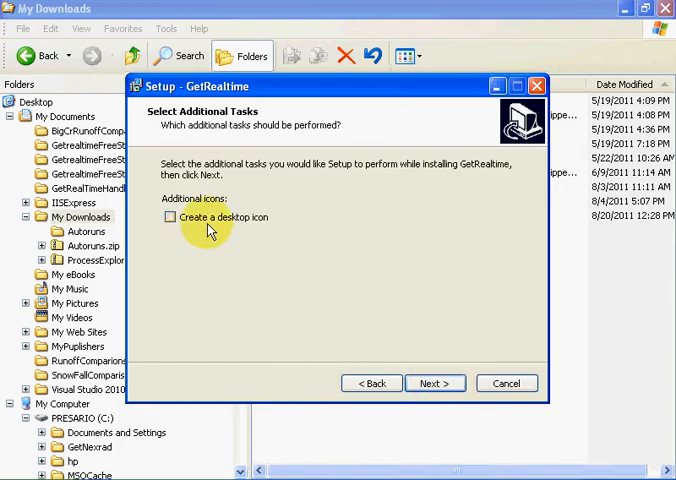
left_click(434, 384)
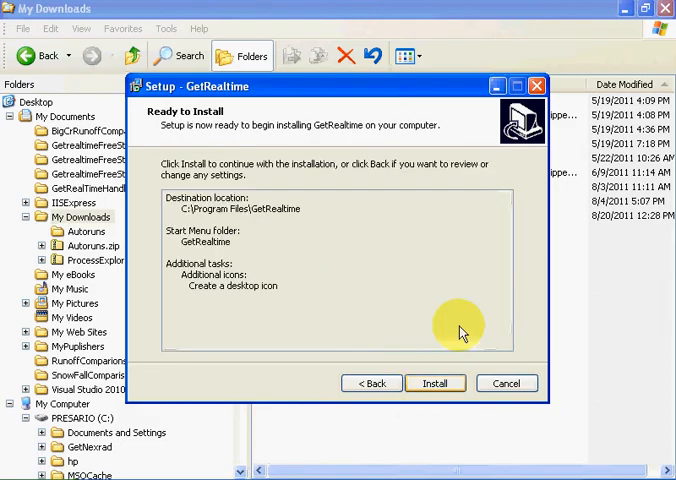
Install GetRealtime, ignoring each 'Unable to register the DLL/OCX' error.
left_click(436, 384)
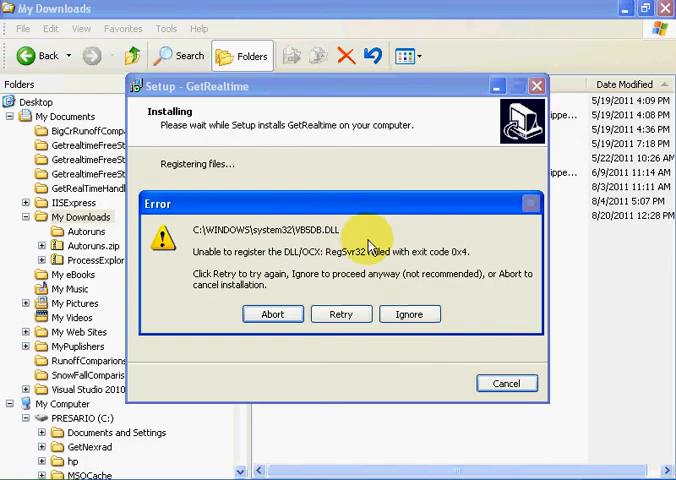
mouse_move(334, 250)
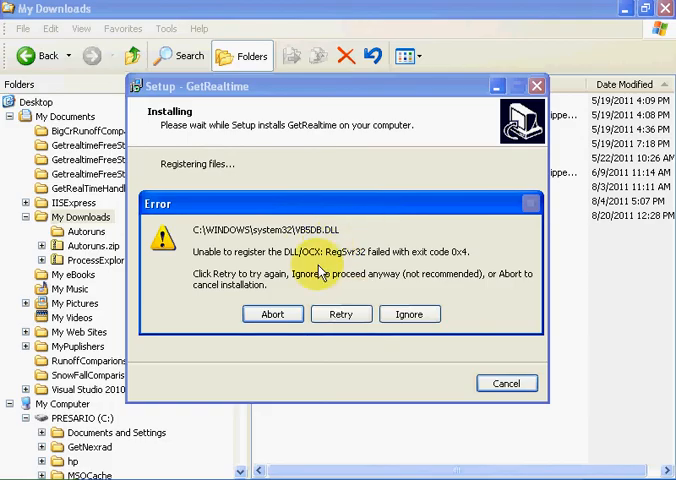
left_click(408, 314)
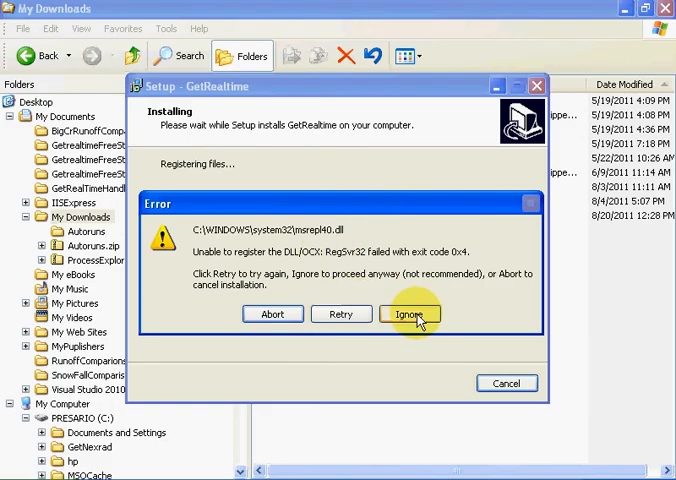
left_click(408, 314)
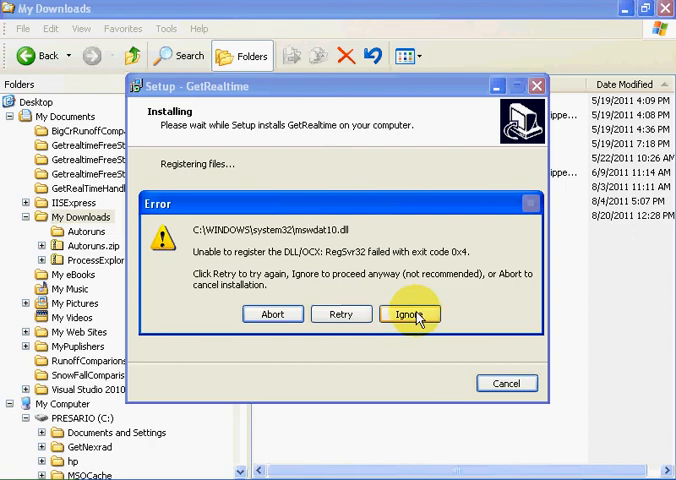
left_click(410, 314)
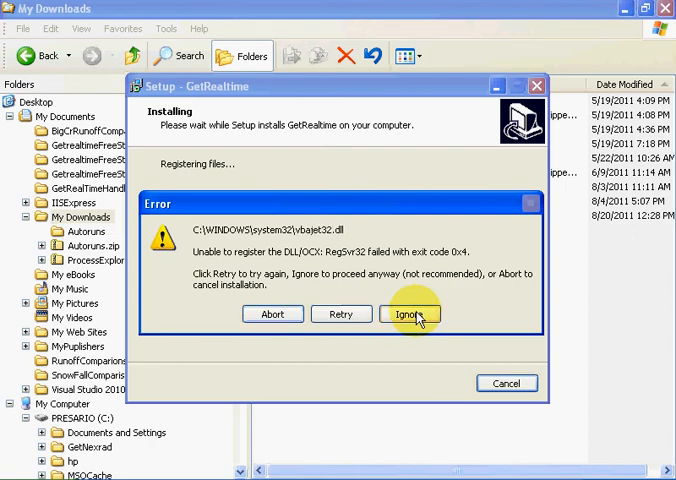
left_click(410, 314)
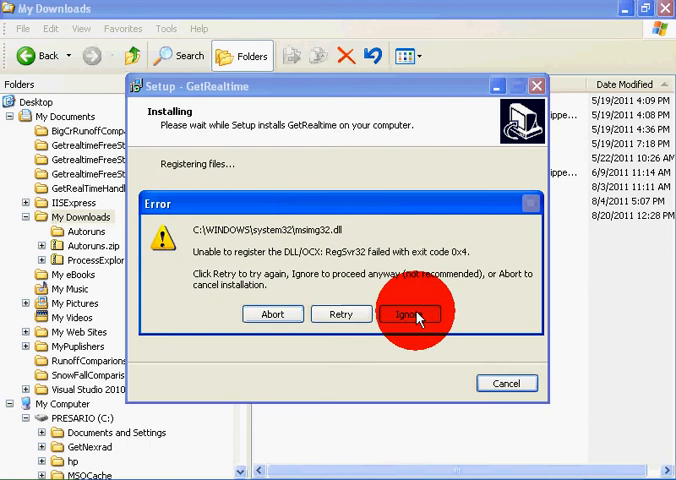
left_click(412, 312)
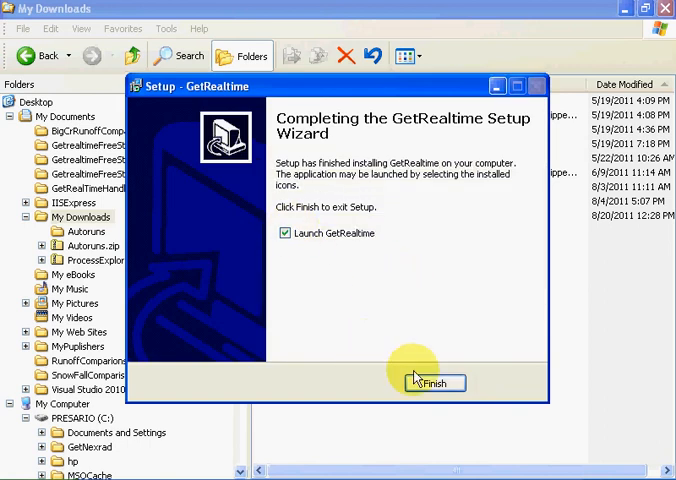
Finish setup to launch GetRealtime and show its Select Station for Retrieval list.
left_click(432, 384)
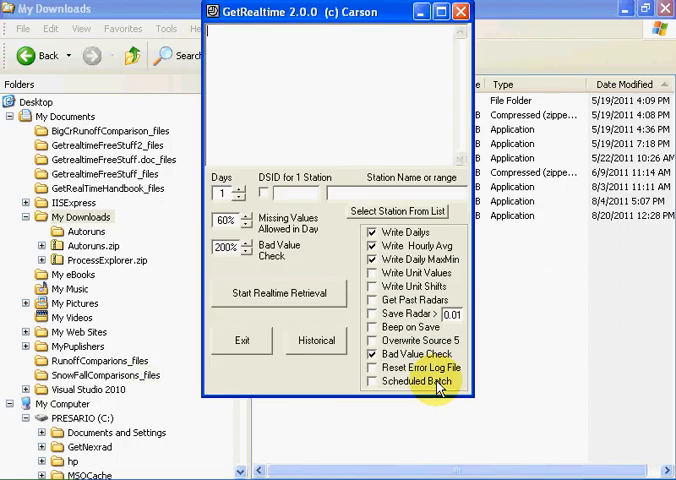
mouse_move(336, 250)
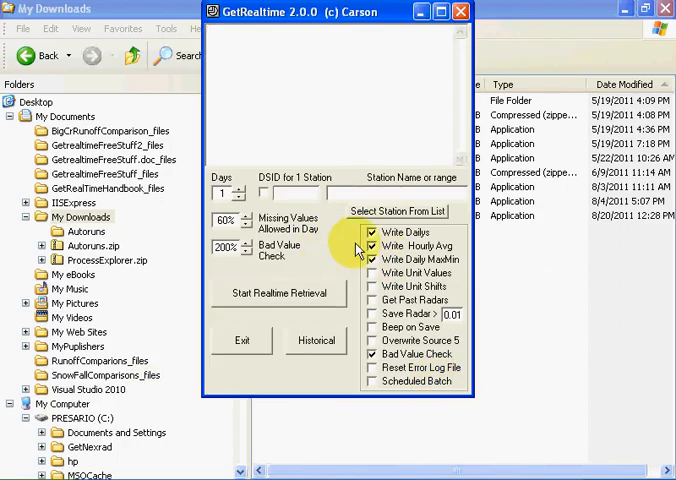
mouse_move(382, 216)
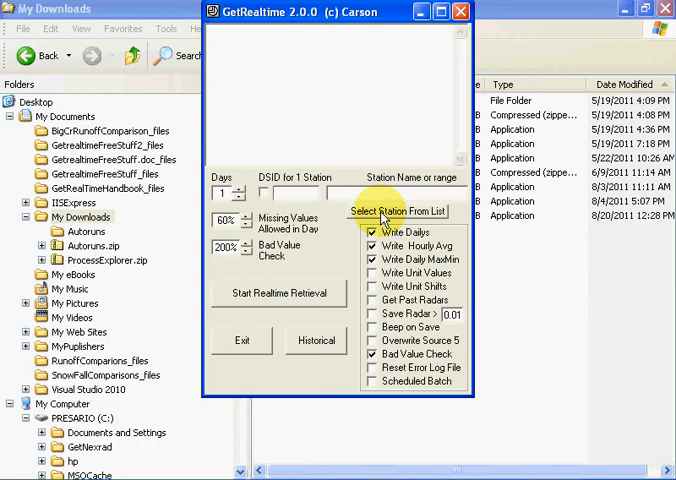
left_click(398, 212)
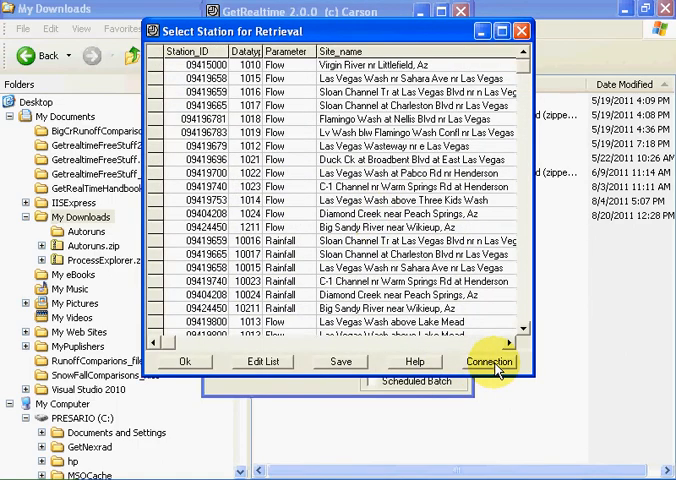
left_click(488, 360)
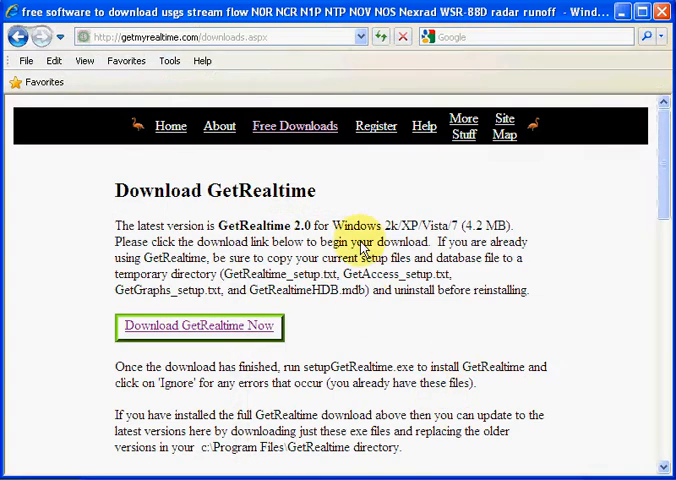
mouse_move(312, 144)
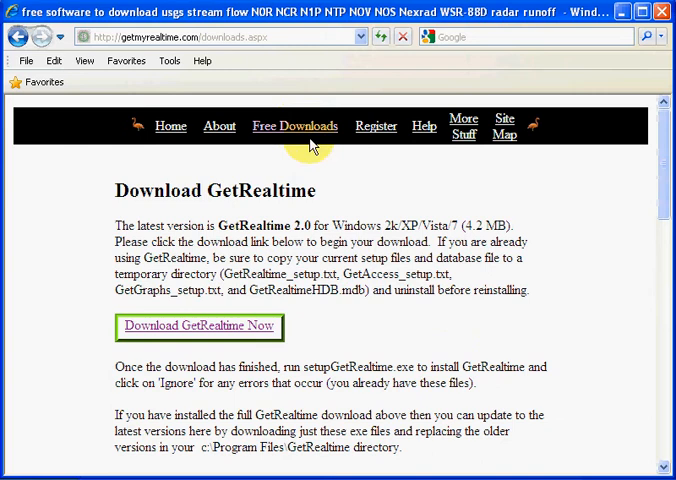
mouse_move(426, 126)
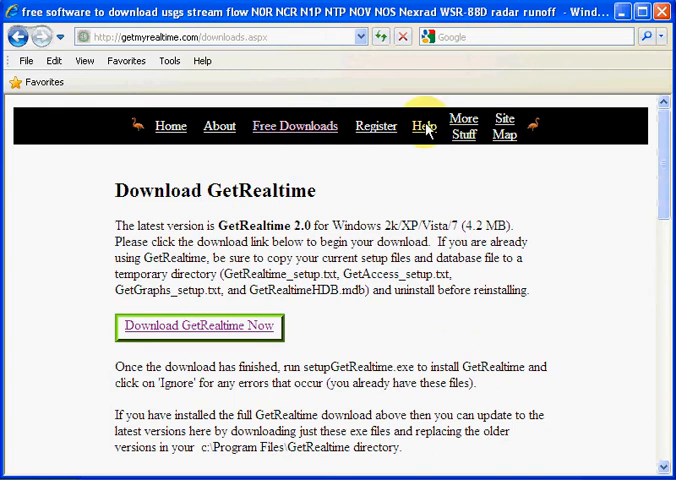
Go to the site's Help page and jump to its Program Setup section.
left_click(422, 126)
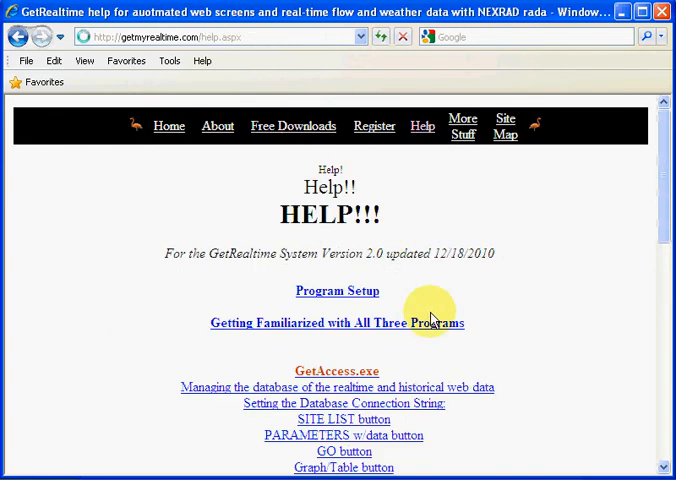
mouse_move(330, 316)
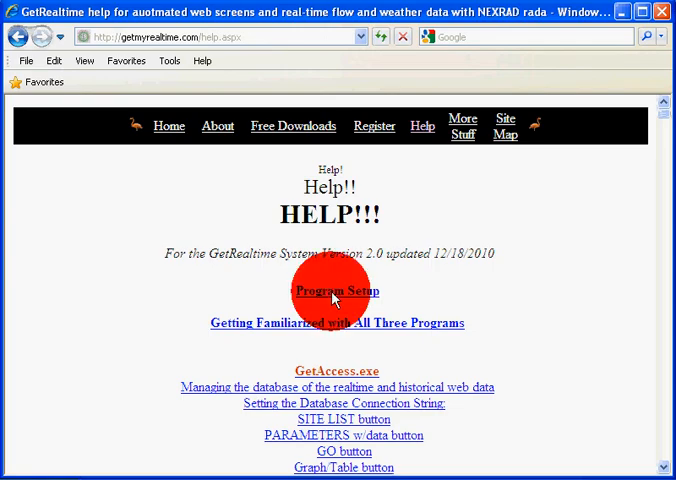
left_click(332, 292)
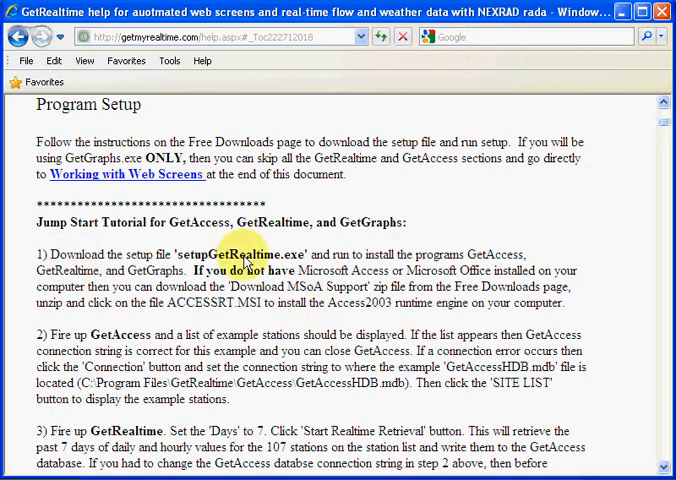
mouse_move(96, 340)
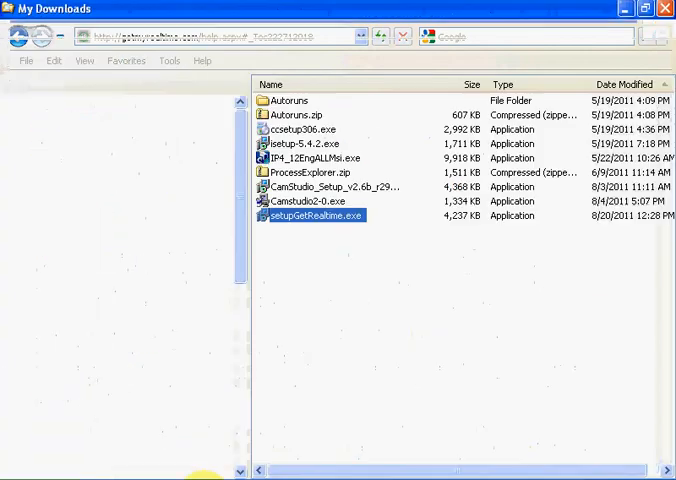
Browse to Program Files > GetRealtime > GetAccess and view GetAccess_setup.txt.
left_click(242, 56)
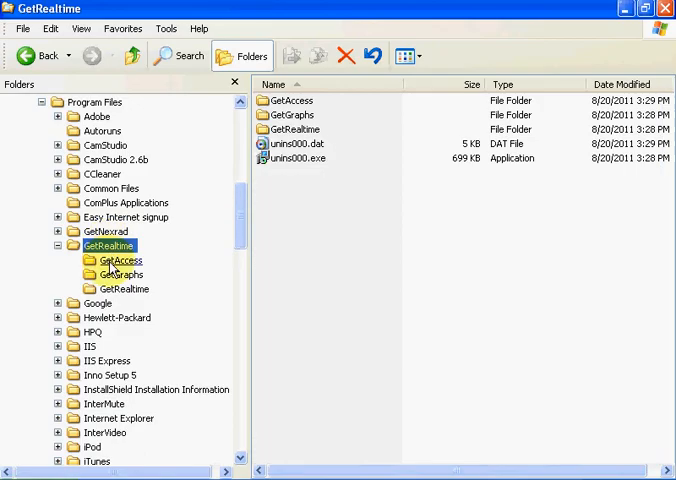
left_click(120, 260)
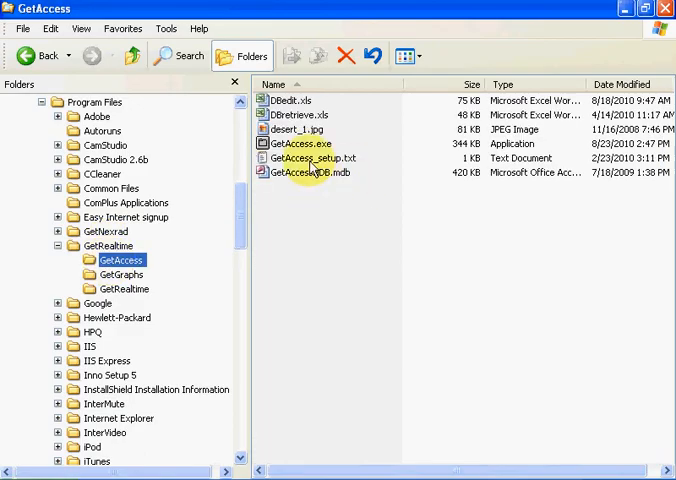
mouse_move(316, 172)
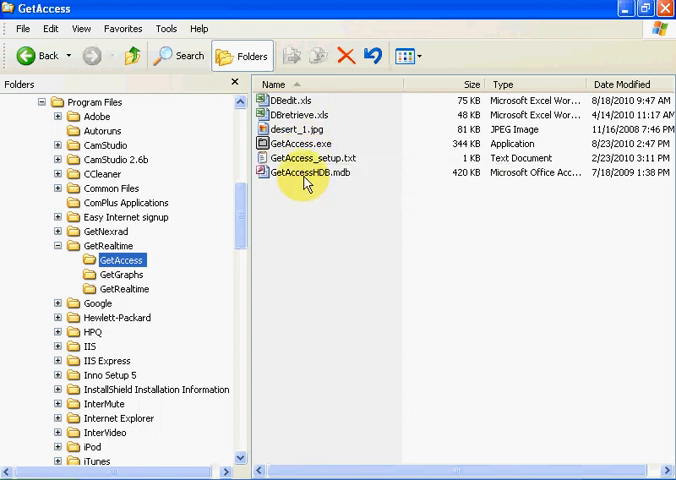
mouse_move(310, 172)
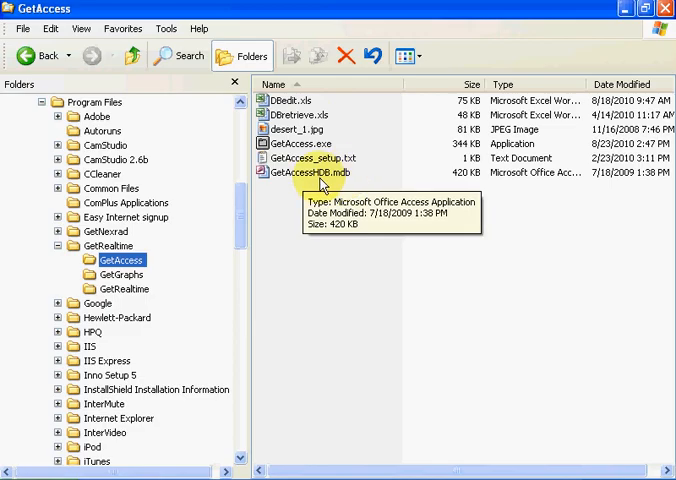
mouse_move(344, 188)
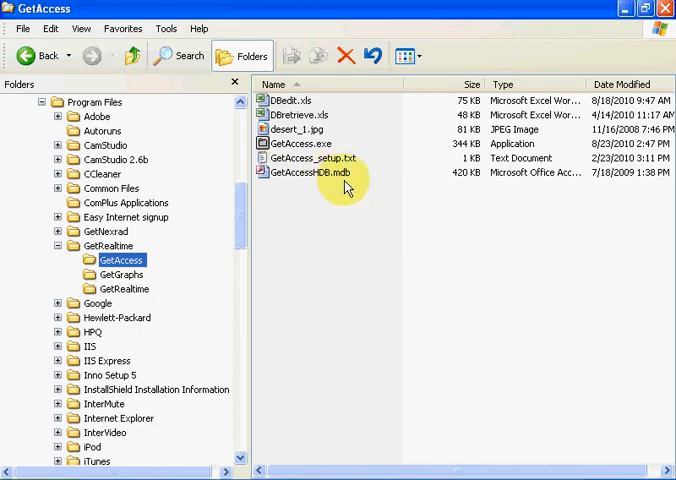
mouse_move(320, 192)
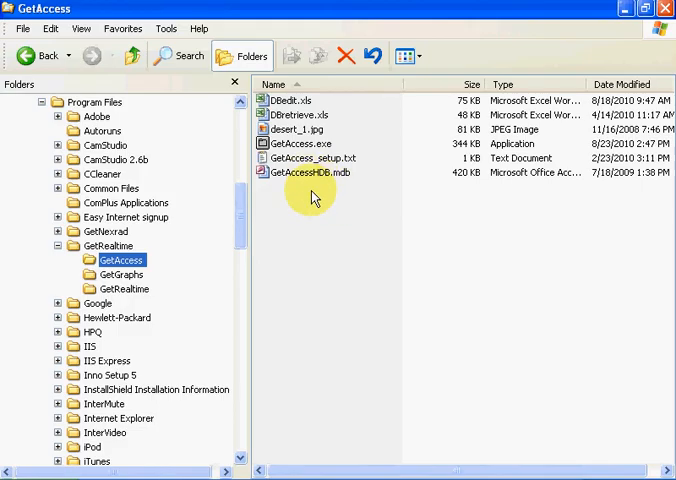
mouse_move(300, 170)
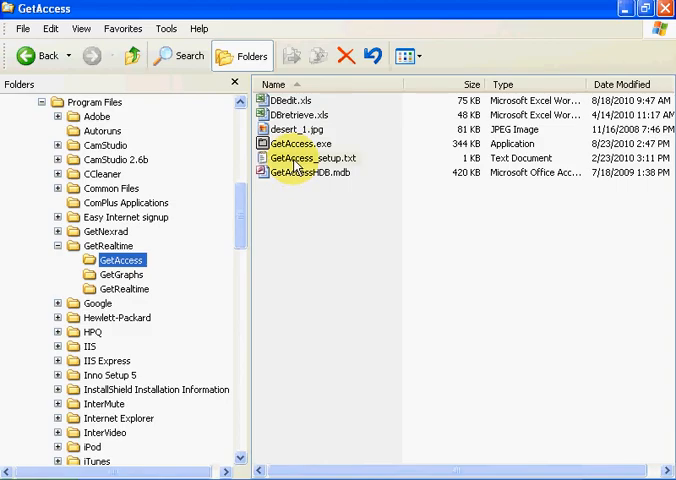
double_click(312, 156)
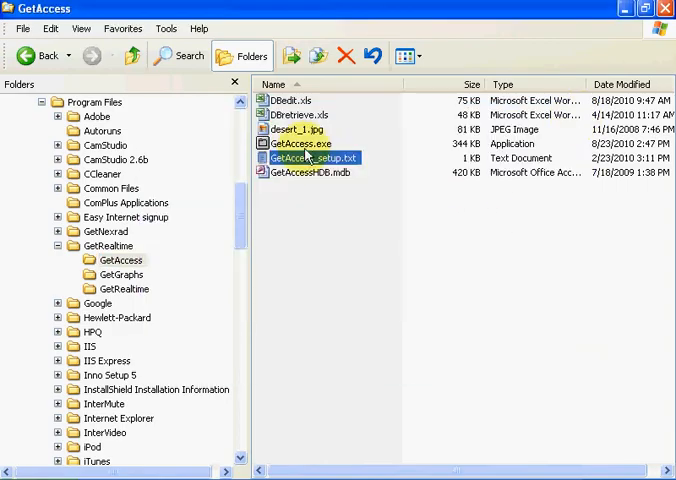
mouse_move(298, 144)
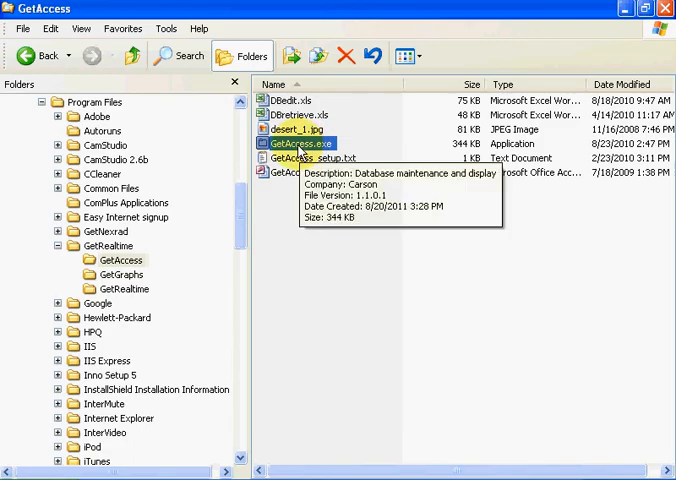
Run GetAccess.exe, list the DB Tables and pick the rsite table.
double_click(300, 144)
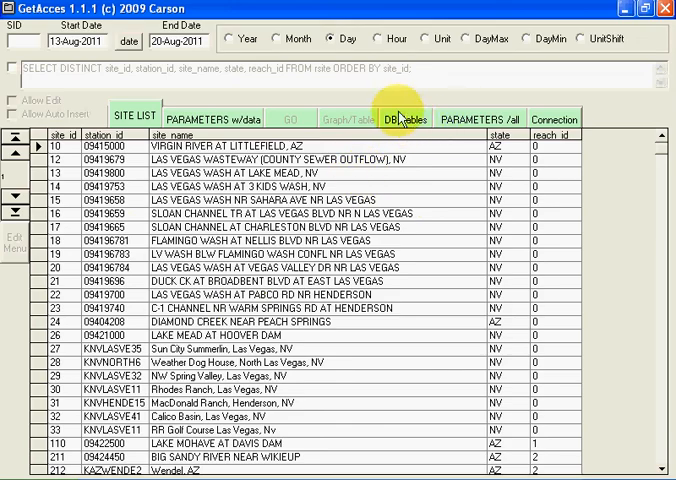
mouse_move(400, 120)
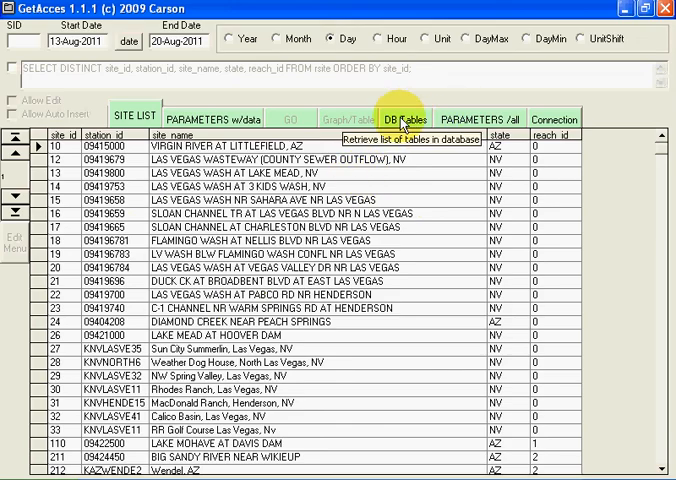
left_click(402, 120)
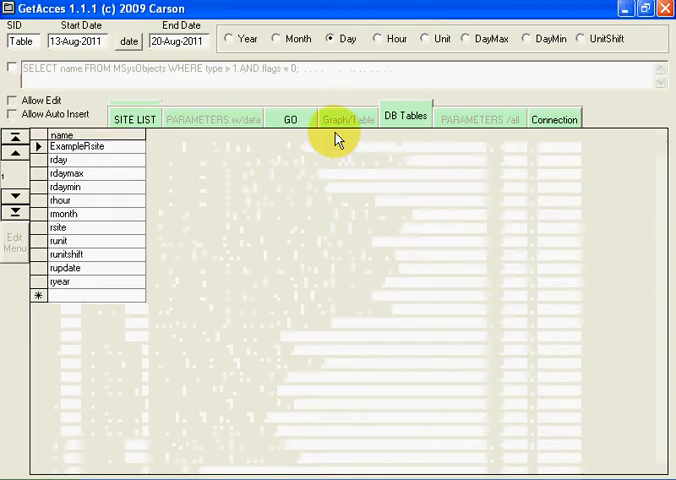
left_click(14, 100)
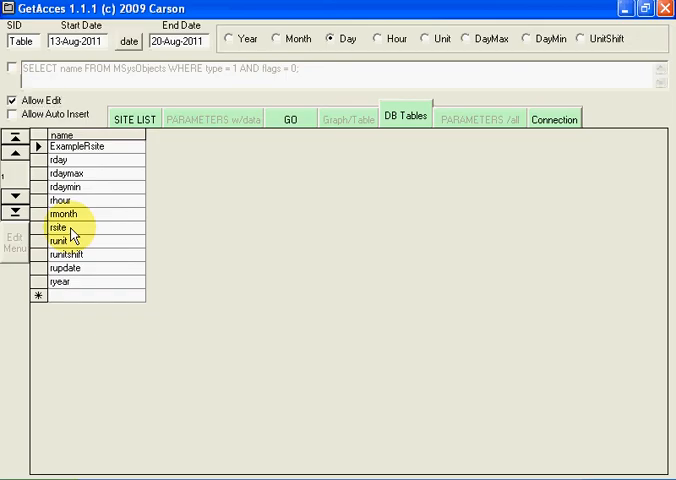
left_click(60, 228)
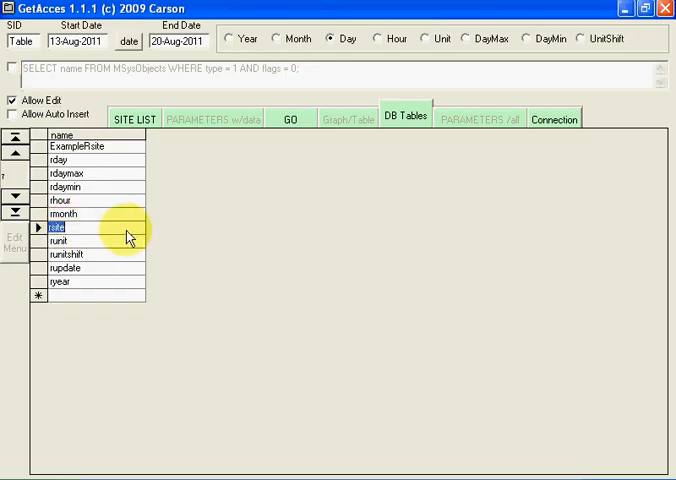
mouse_move(208, 208)
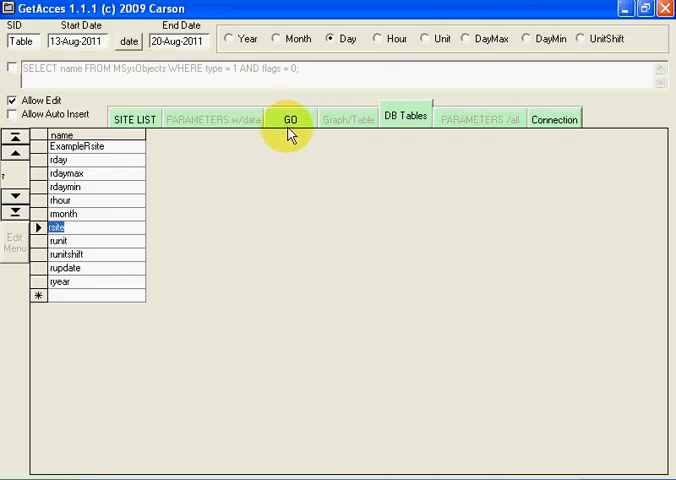
mouse_move(292, 118)
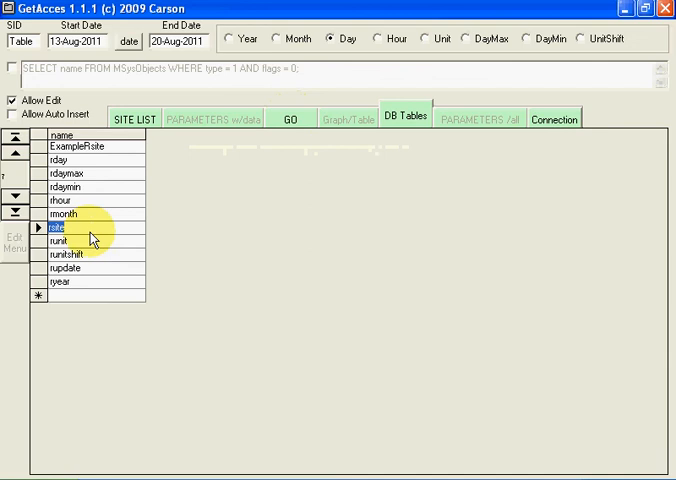
Load the rsite table with GO and browse its station site records, IDs and units.
left_click(292, 120)
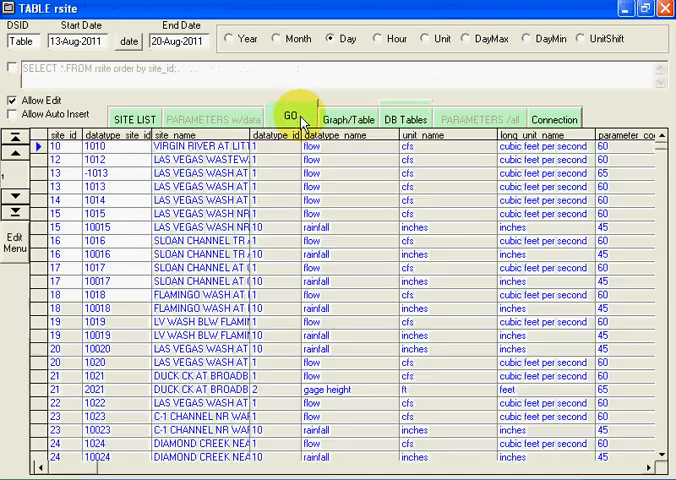
scroll("down", 3)
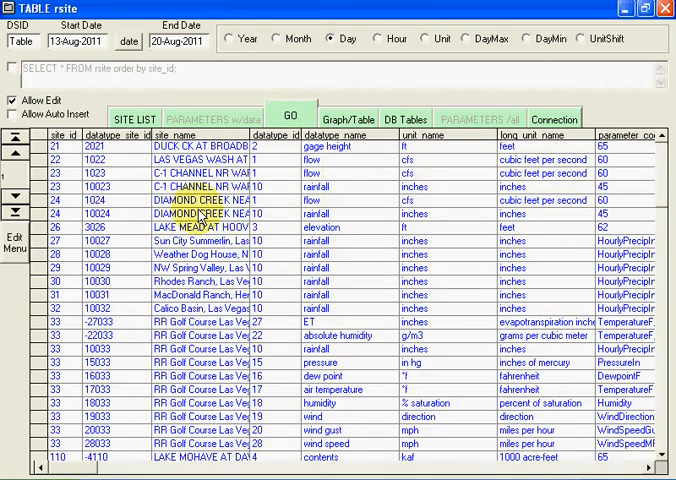
scroll("up", 3)
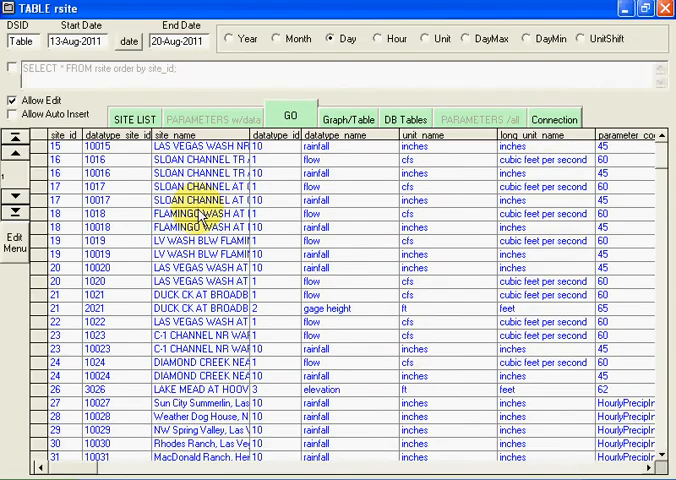
scroll("down", 3)
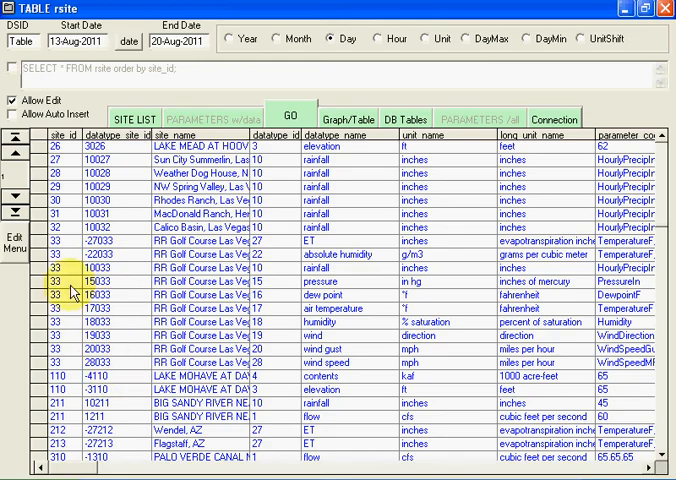
left_click(76, 296)
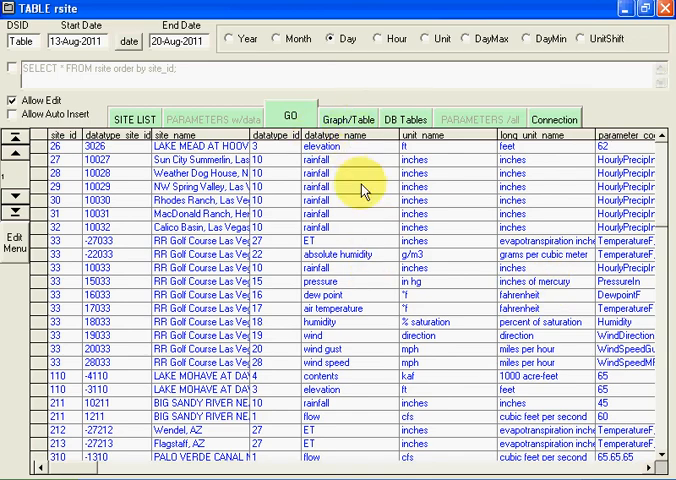
mouse_move(352, 186)
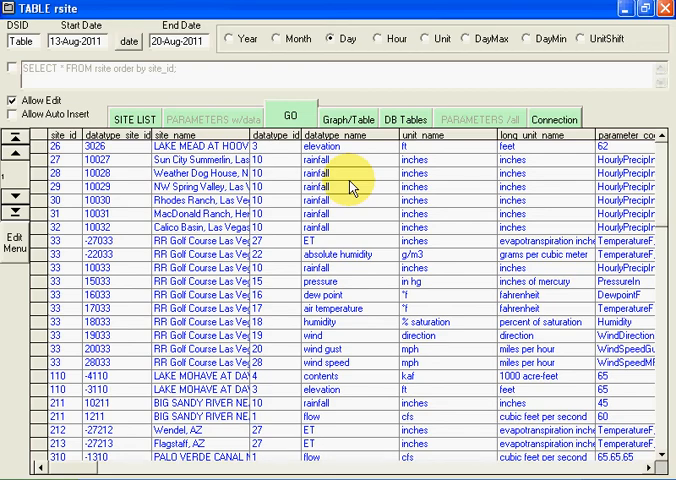
mouse_move(356, 140)
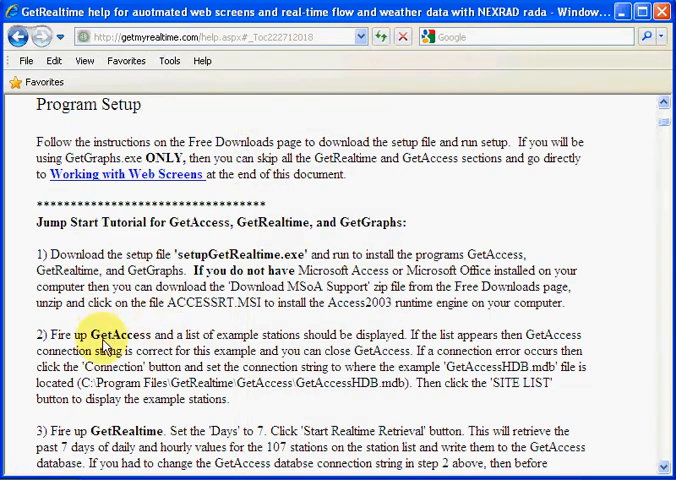
Browse to the GetRealtime subfolder with GetRealtime.exe and NEXRAD boundary files.
scroll("down", 3)
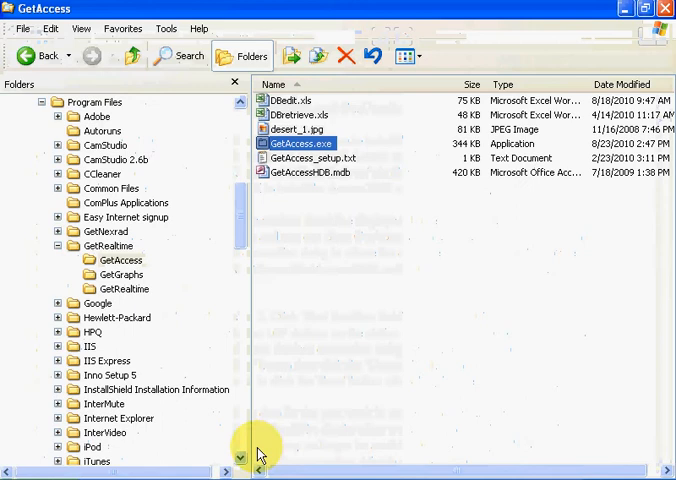
left_click(122, 288)
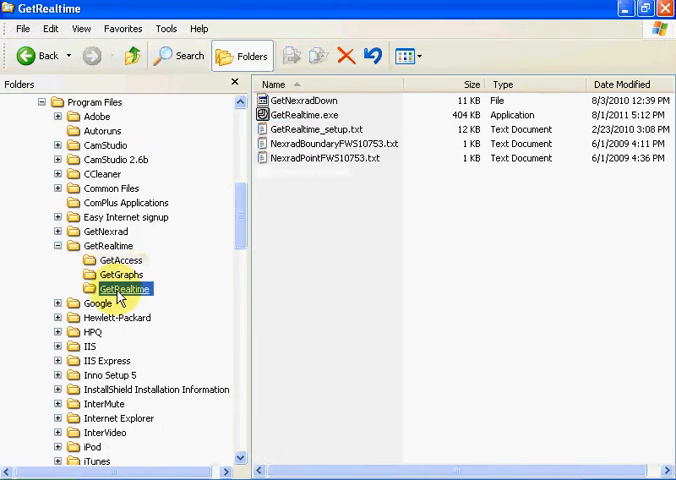
mouse_move(300, 114)
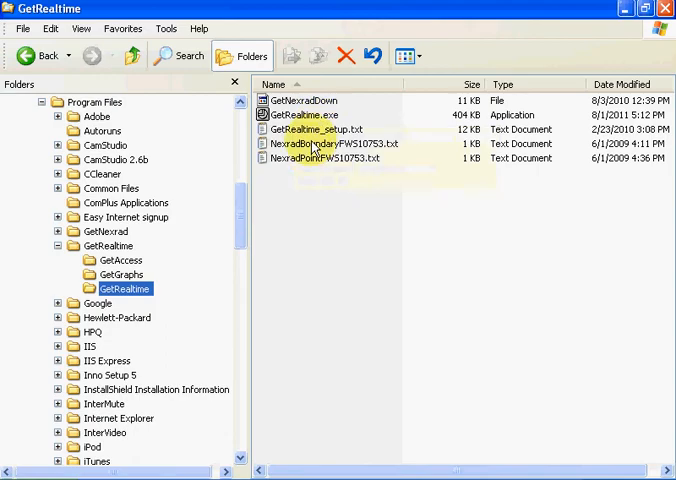
mouse_move(304, 136)
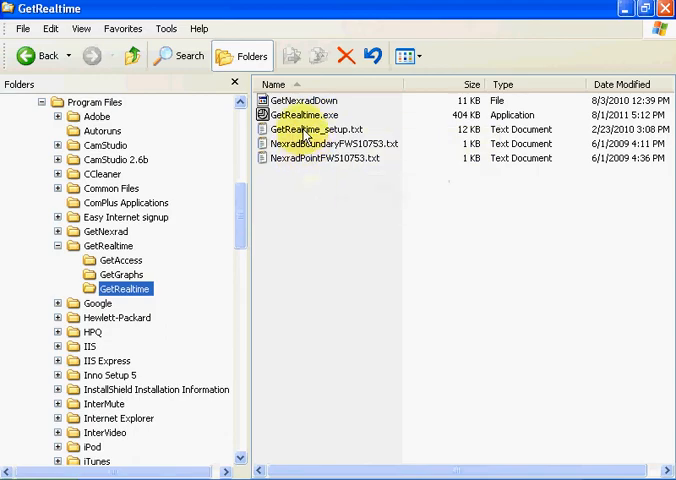
double_click(316, 128)
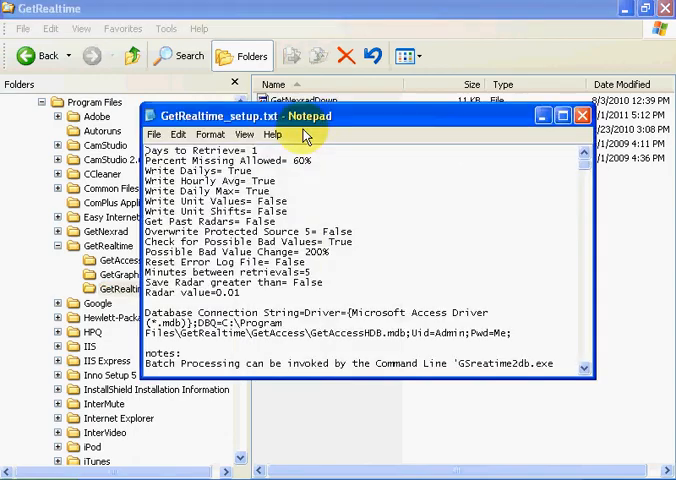
scroll("down", 3)
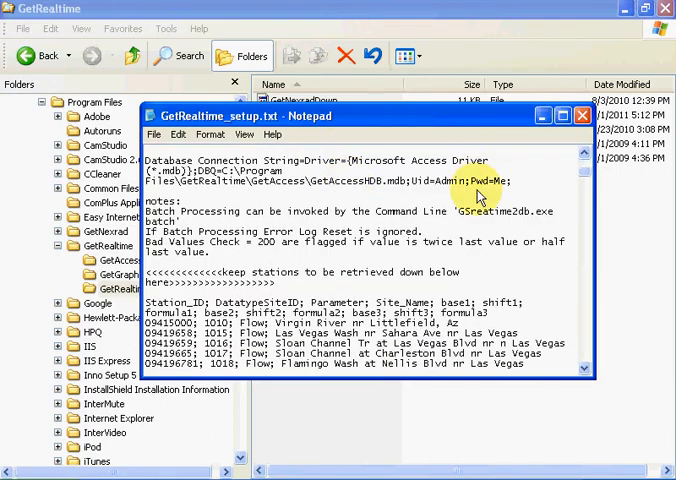
scroll("down", 3)
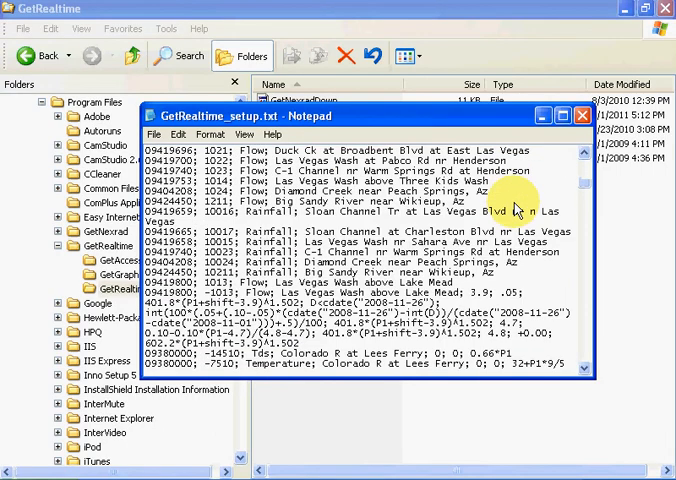
scroll("up", 3)
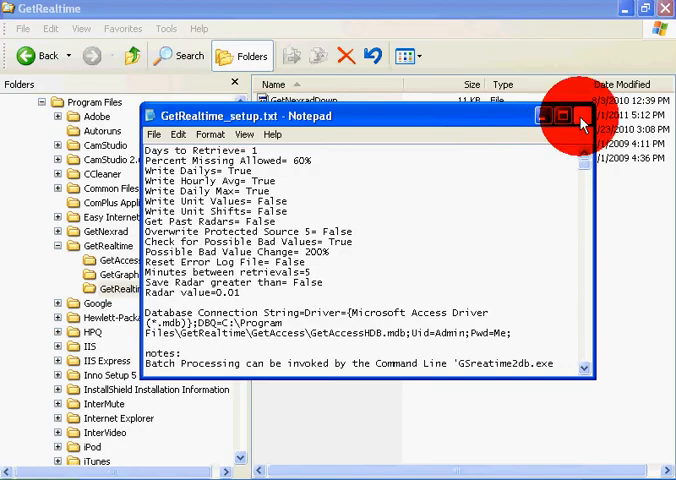
left_click(568, 116)
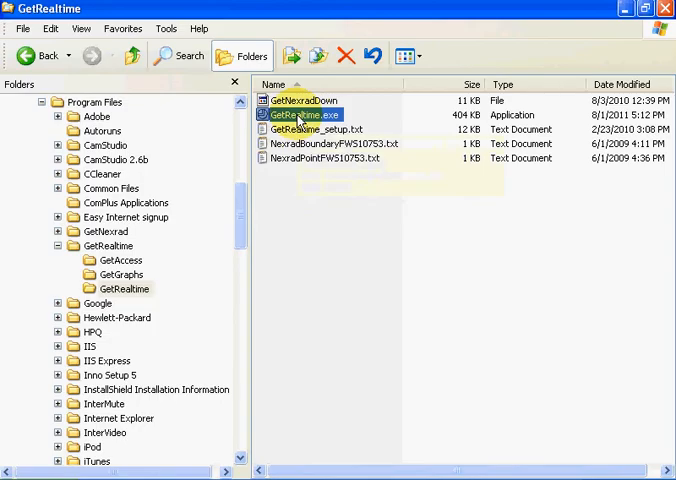
Run GetRealtime.exe and confirm a highlighted range of stations from its retrieval list.
double_click(306, 114)
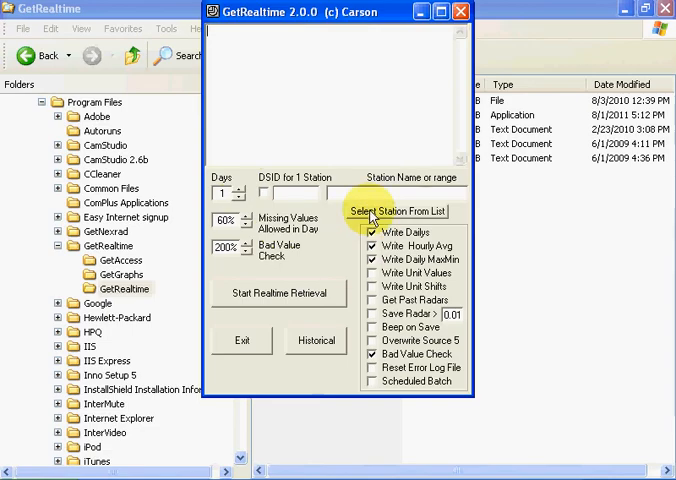
left_click(400, 212)
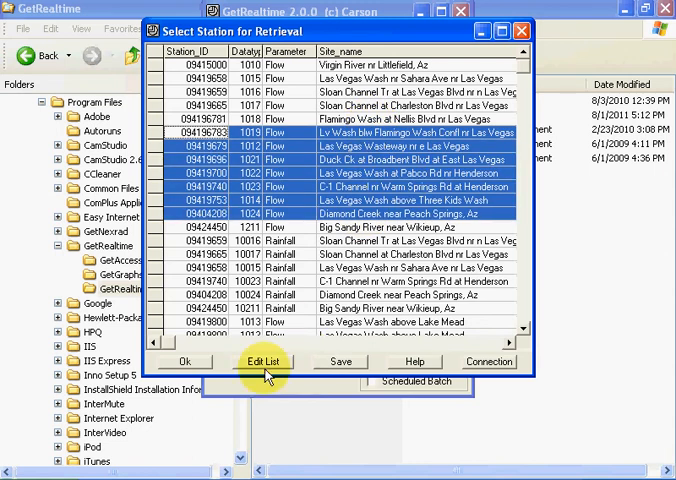
left_click(184, 360)
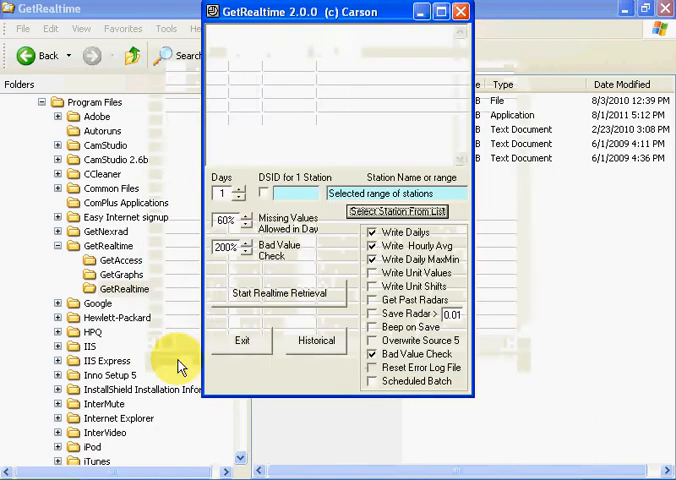
Set Days to 7 and run the realtime retrieval until the log reports FINISHED for 8/13/2011 to 8/20/2011.
left_click(246, 188)
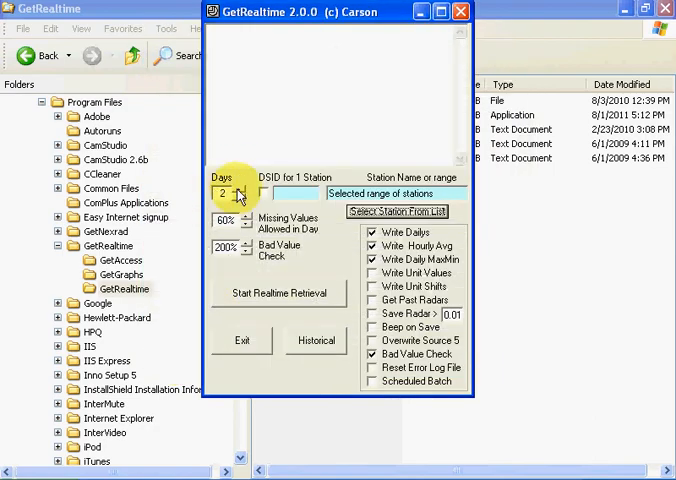
left_click(248, 188)
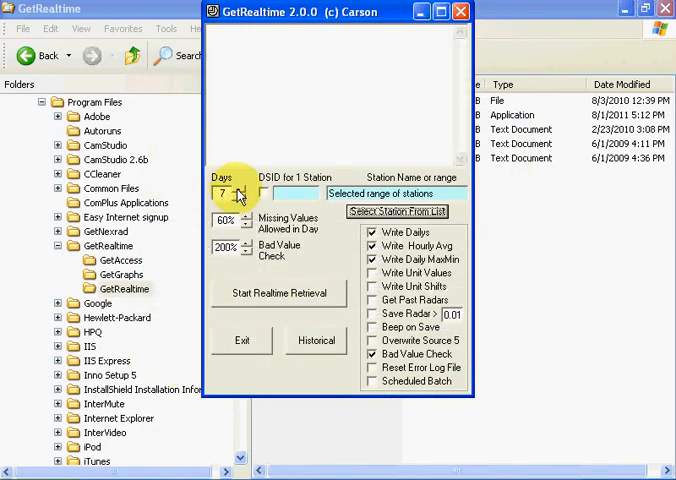
mouse_move(290, 298)
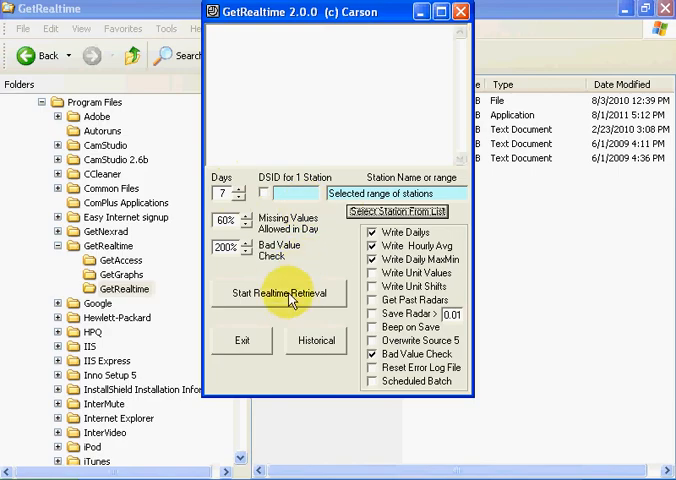
mouse_move(288, 298)
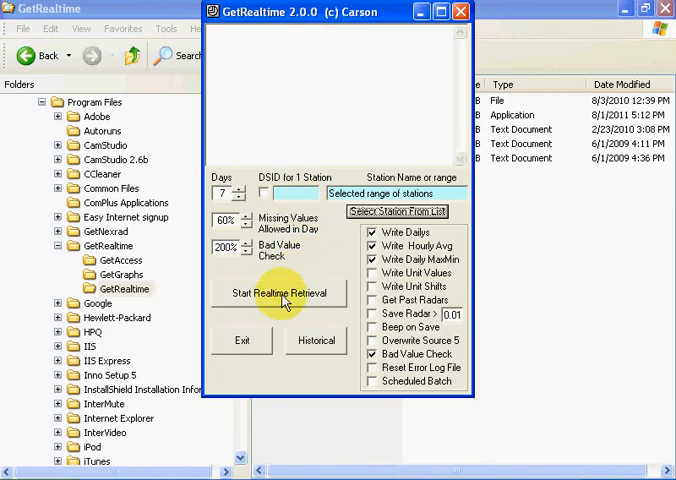
left_click(280, 292)
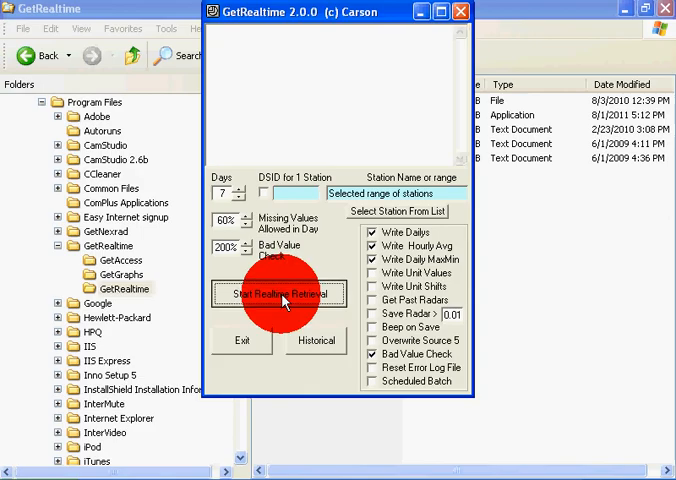
left_click(280, 292)
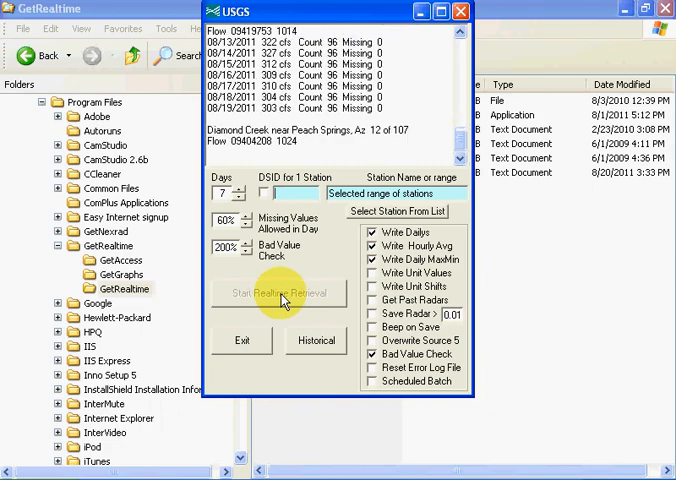
left_click(280, 292)
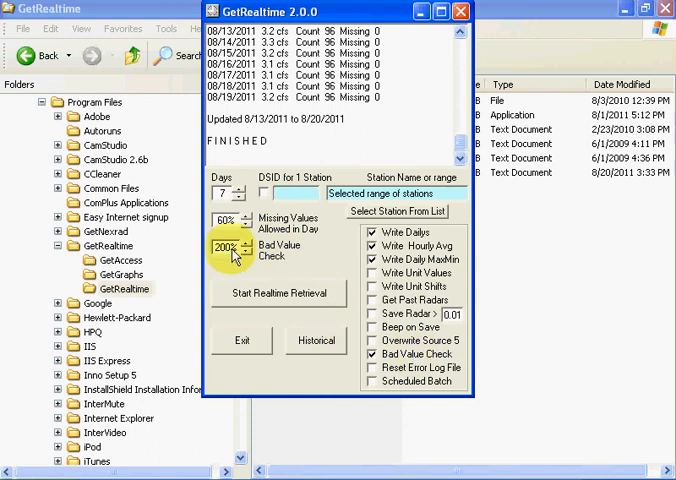
mouse_move(318, 272)
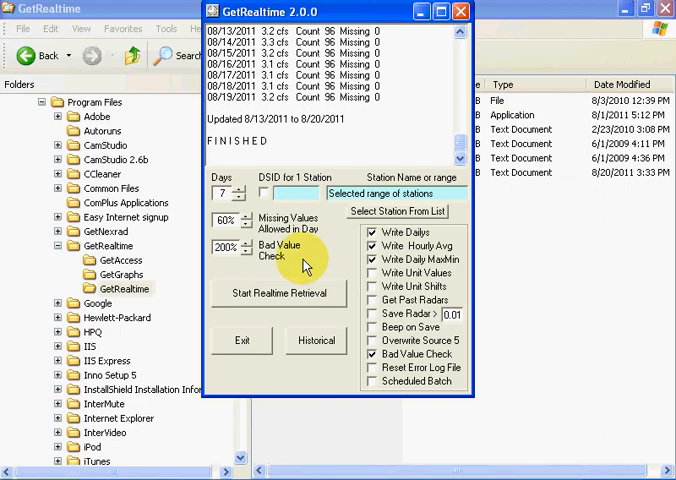
mouse_move(316, 264)
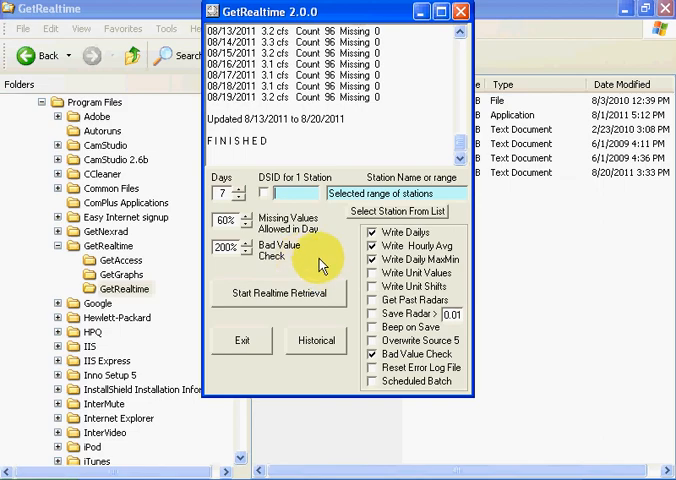
mouse_move(344, 222)
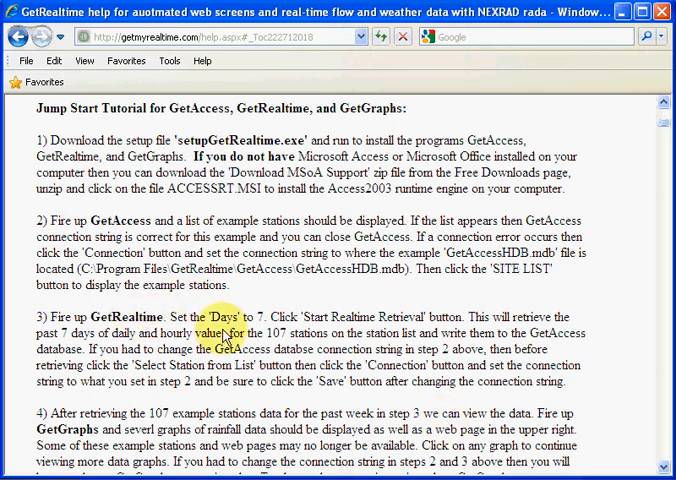
Scroll the Jump Start Tutorial down to step 4 about viewing data with GetGraphs.
scroll("down", 3)
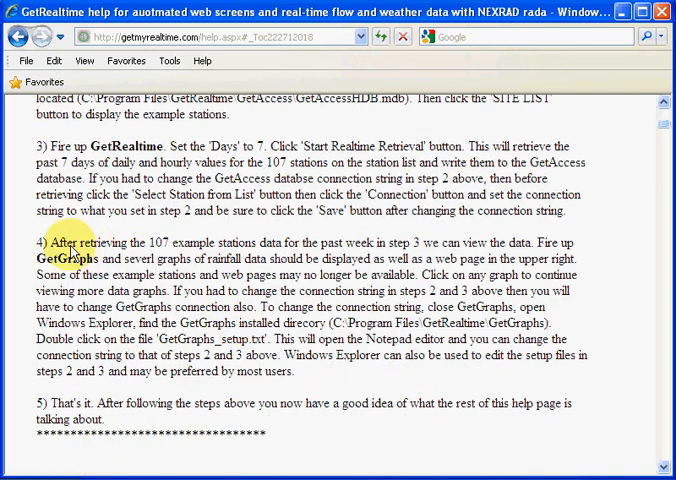
mouse_move(76, 280)
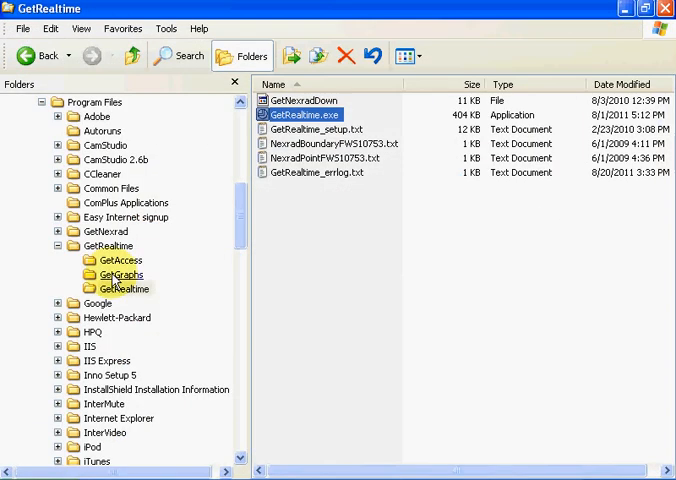
View GetGraphs_setup.txt from the GetGraphs folder in Notepad to check its connection settings.
left_click(120, 274)
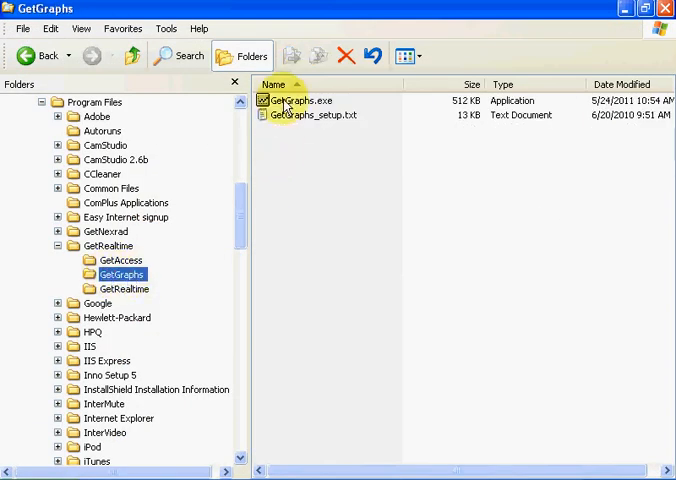
mouse_move(290, 114)
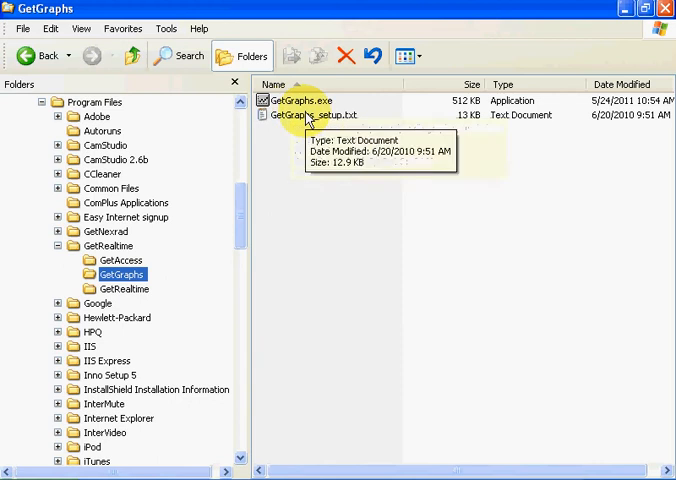
double_click(310, 114)
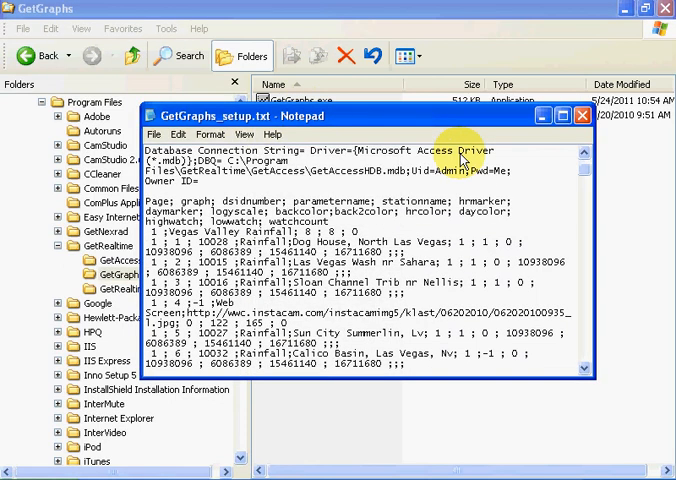
mouse_move(196, 134)
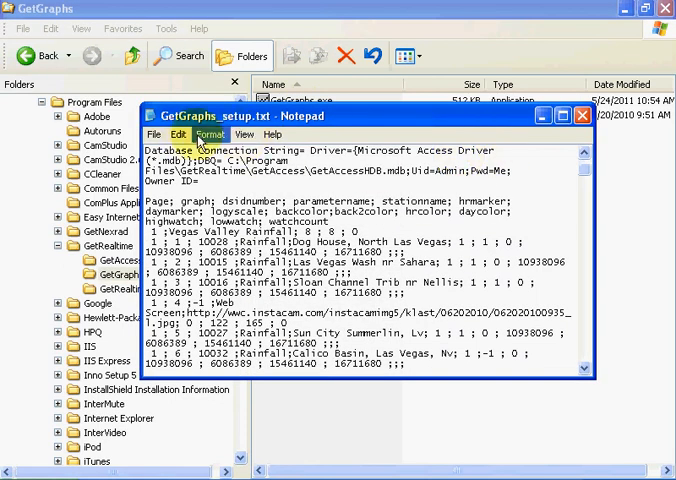
scroll("up", 3)
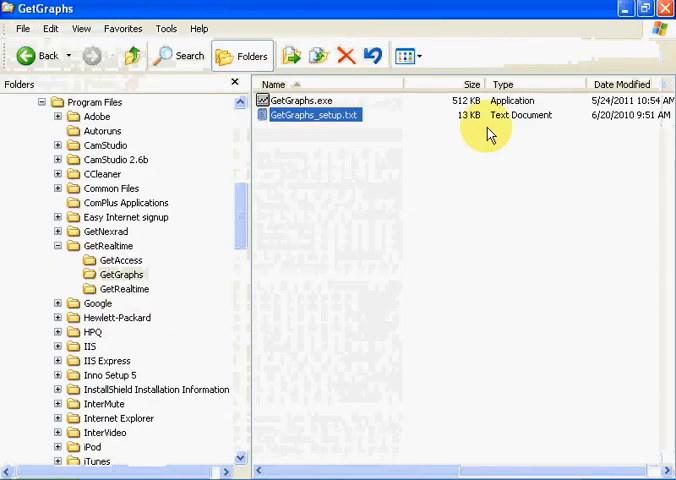
Launch GetGraphs.exe and let its splash screen load the graph websites.
left_click(304, 100)
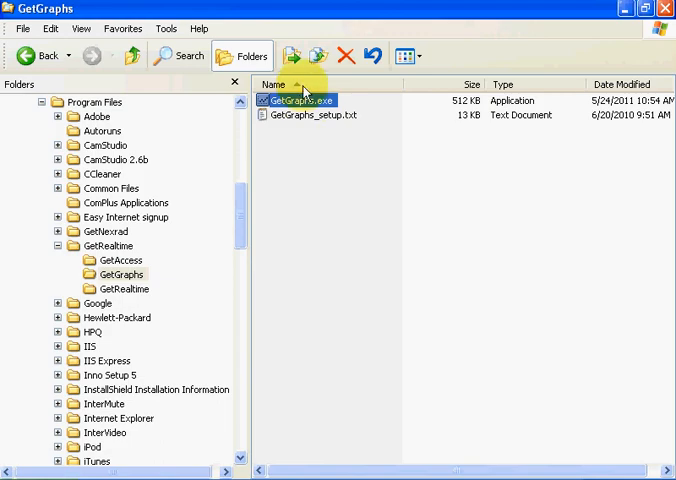
double_click(300, 100)
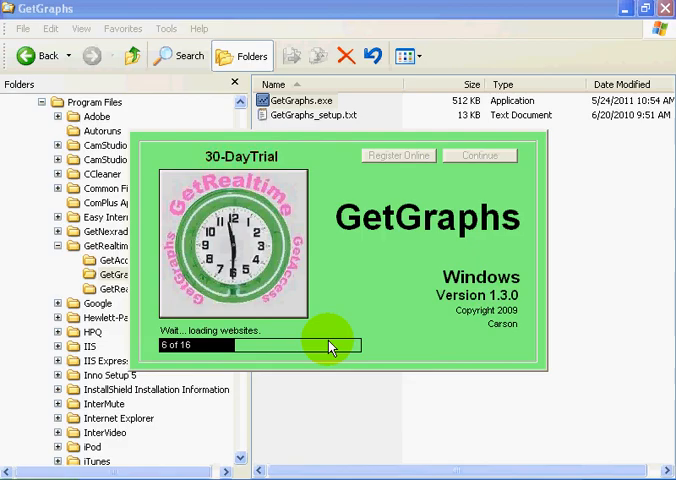
mouse_move(350, 308)
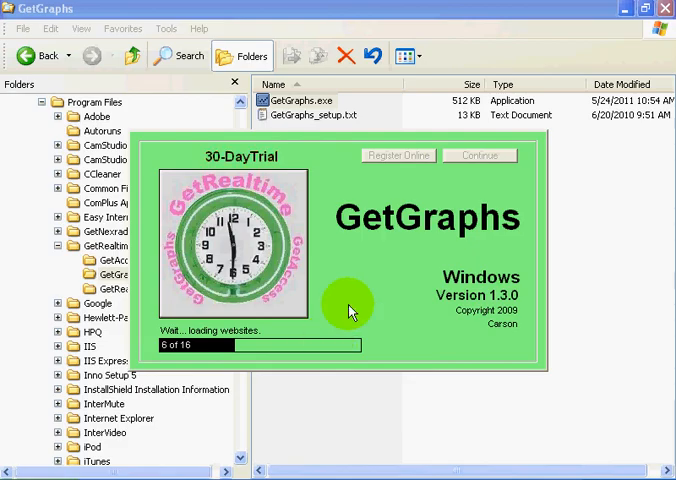
mouse_move(220, 164)
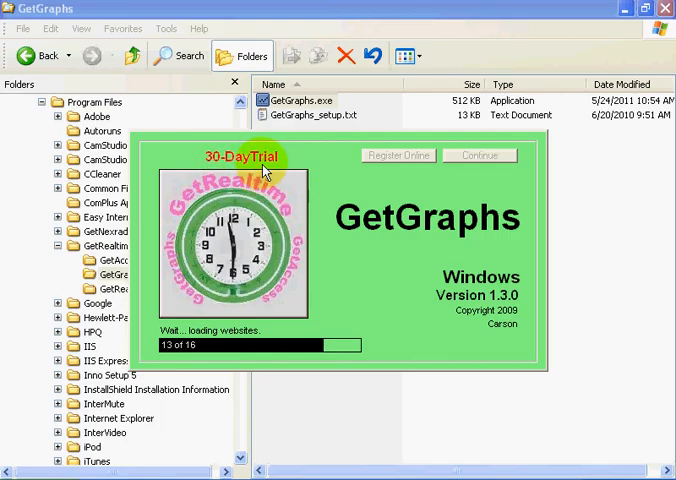
mouse_move(312, 244)
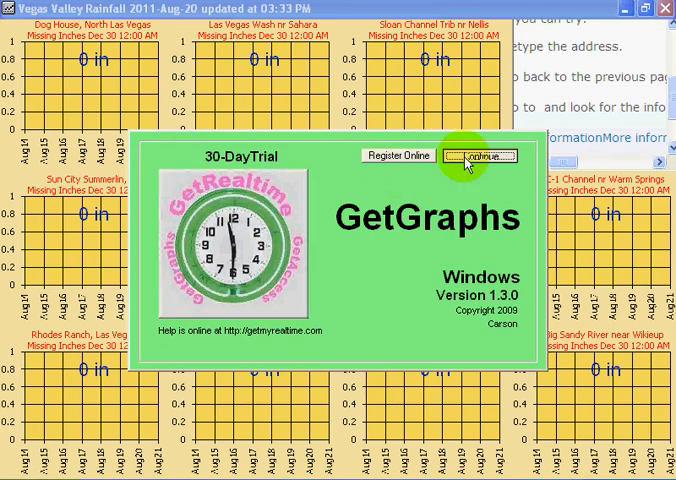
Continue past the trial notice and choose a paging option from the webcam image's context menu.
left_click(484, 156)
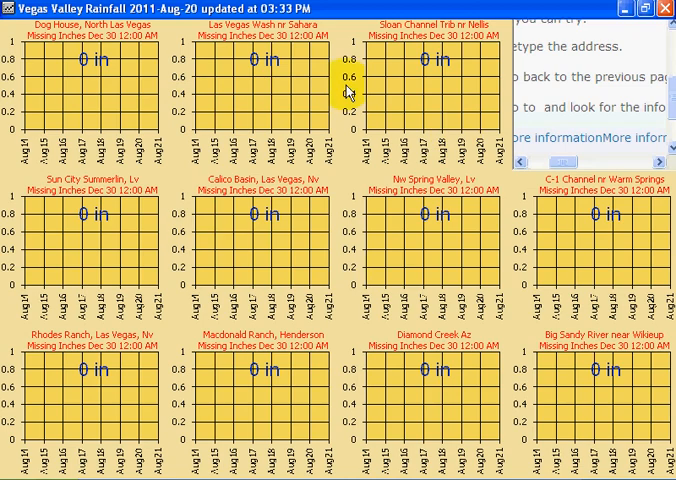
mouse_move(590, 100)
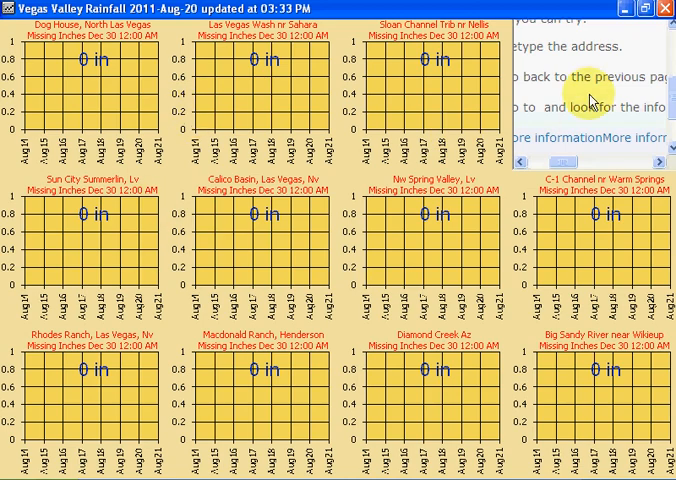
mouse_move(258, 104)
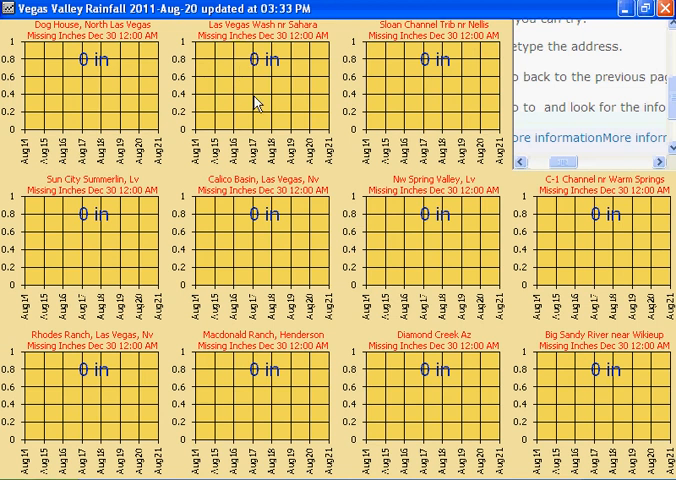
mouse_move(276, 252)
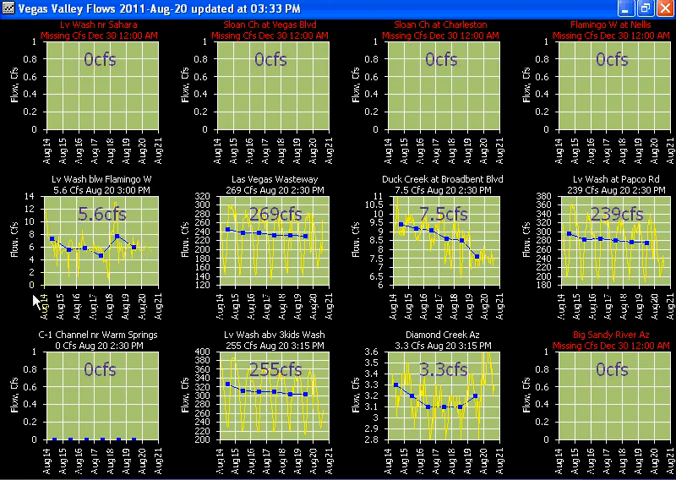
mouse_move(120, 260)
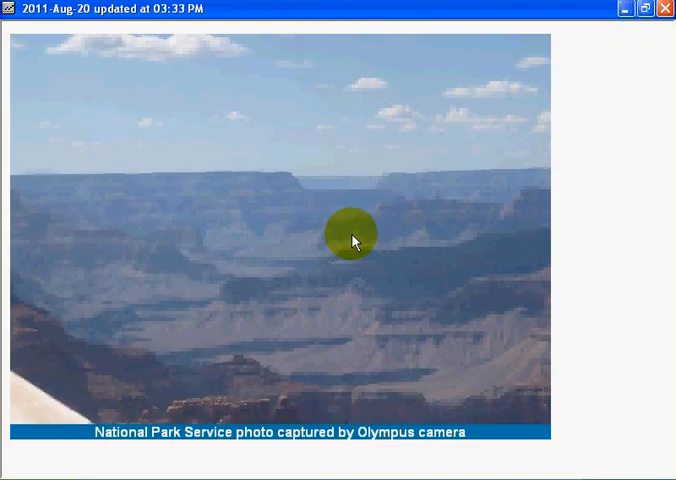
right_click(352, 240)
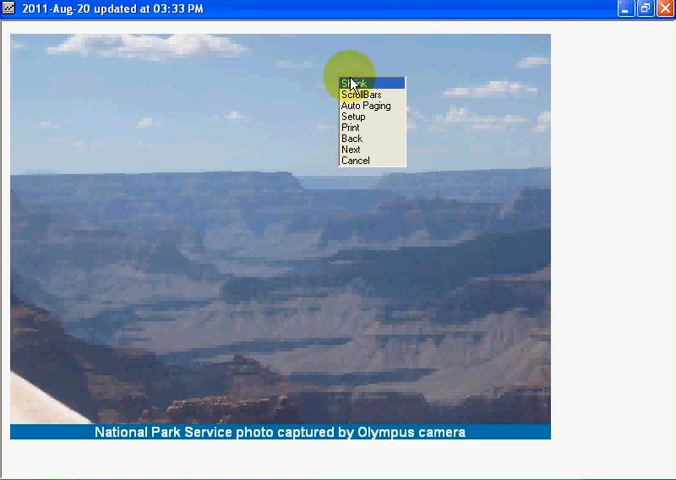
left_click(352, 84)
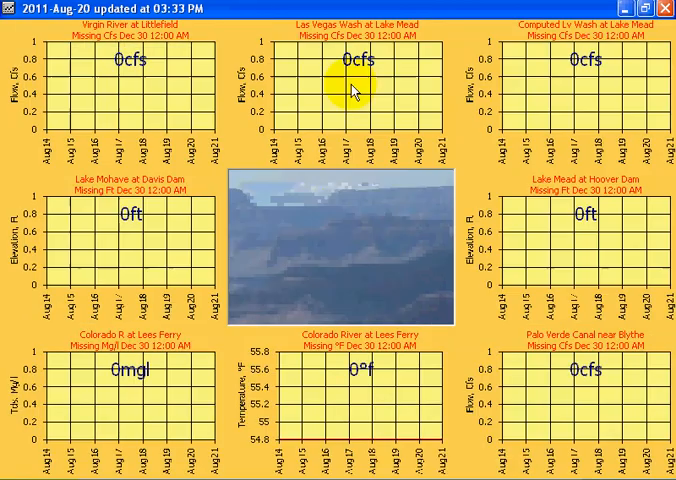